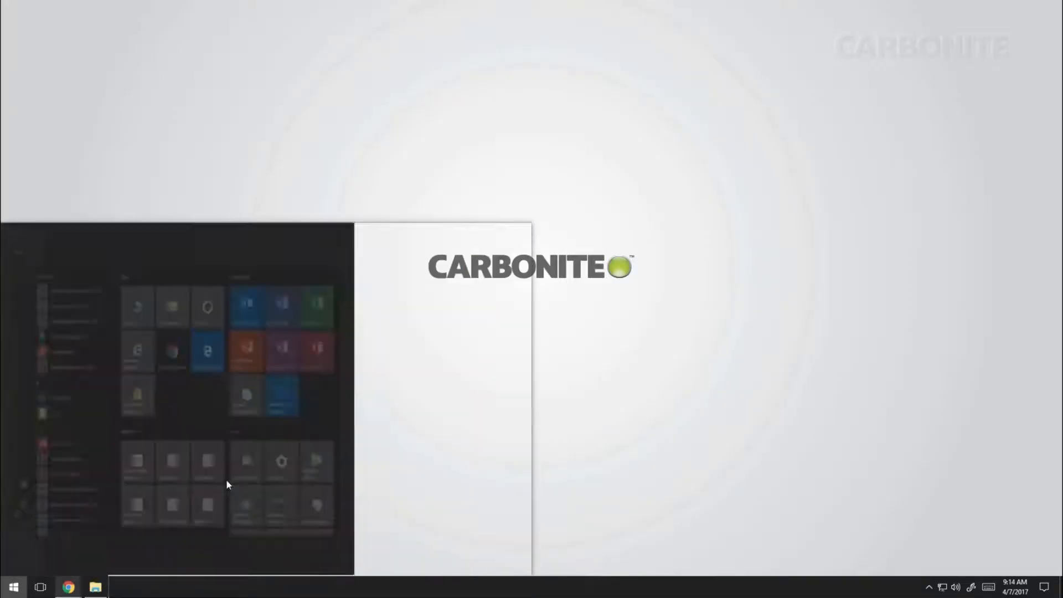
Step: Search the Start menu for 'control' and launch Control Panel from the results
type("control")
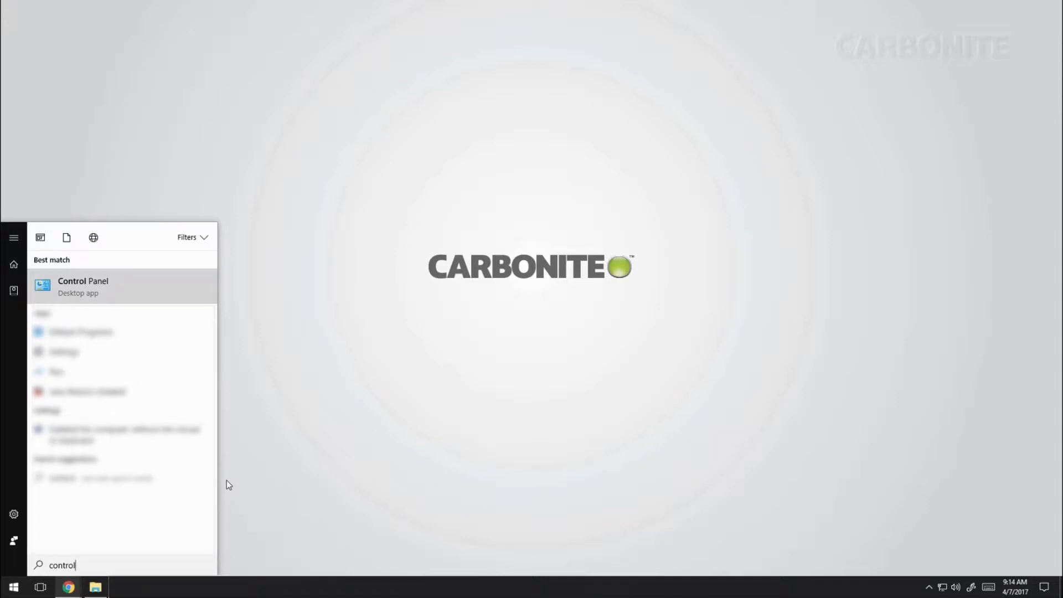
mouse_move(111, 290)
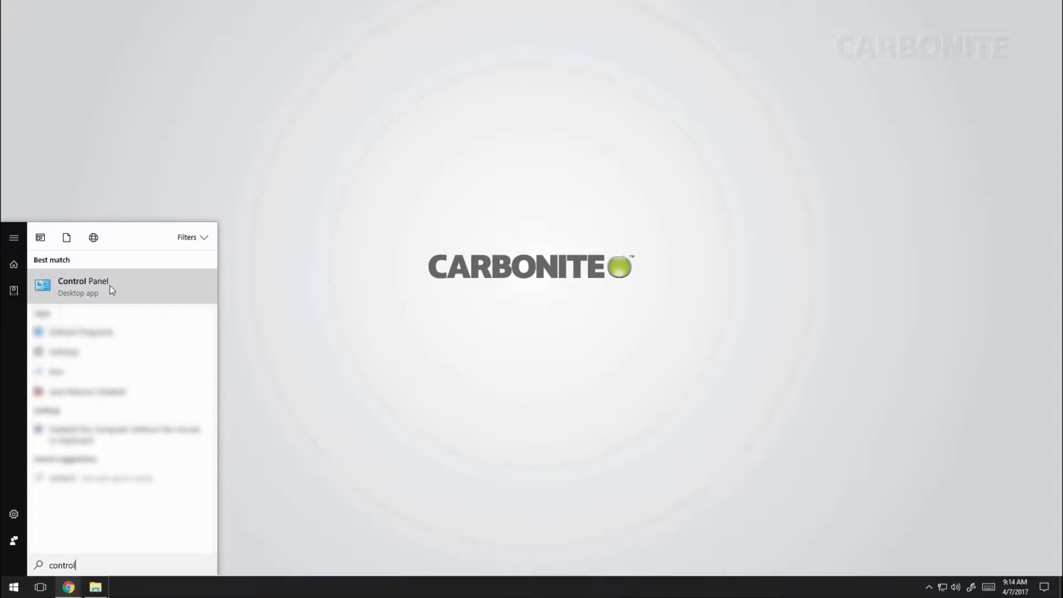
left_click(82, 287)
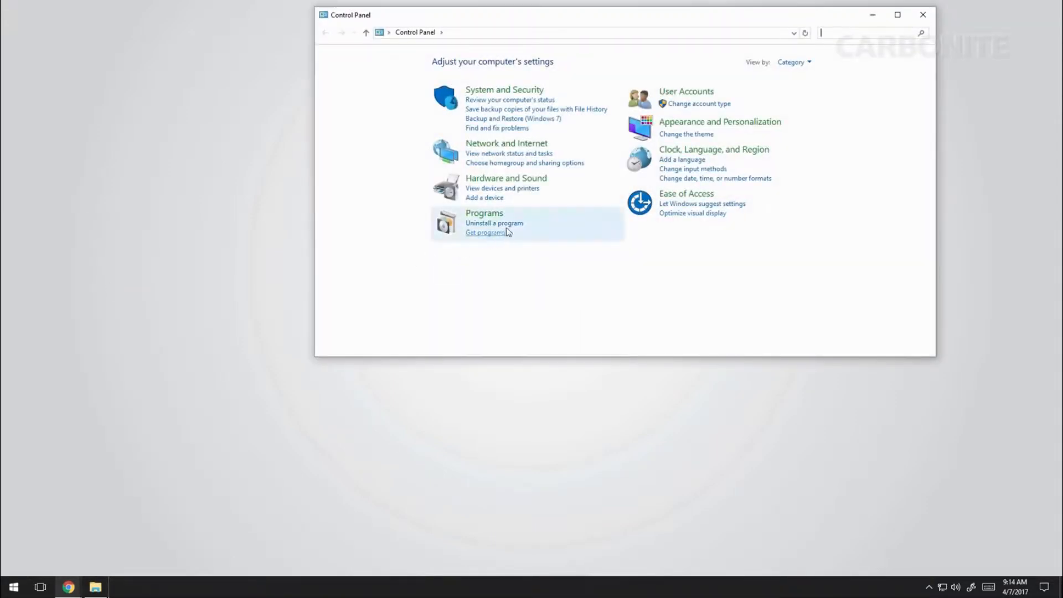
Step: In Programs and Features, select Carbonite and confirm Yes to start its uninstall
left_click(494, 222)
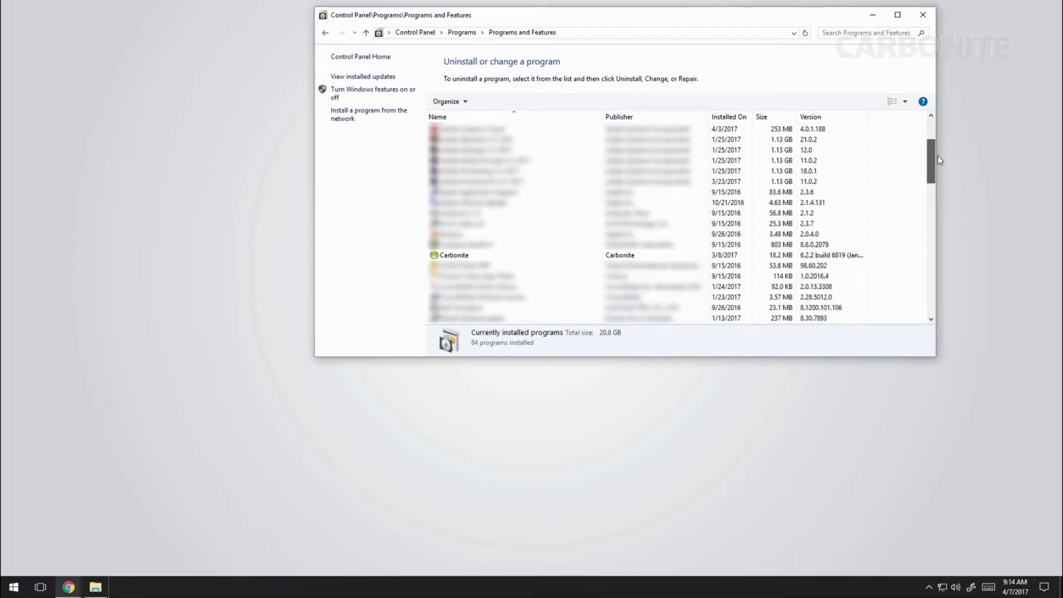
left_click(490, 101)
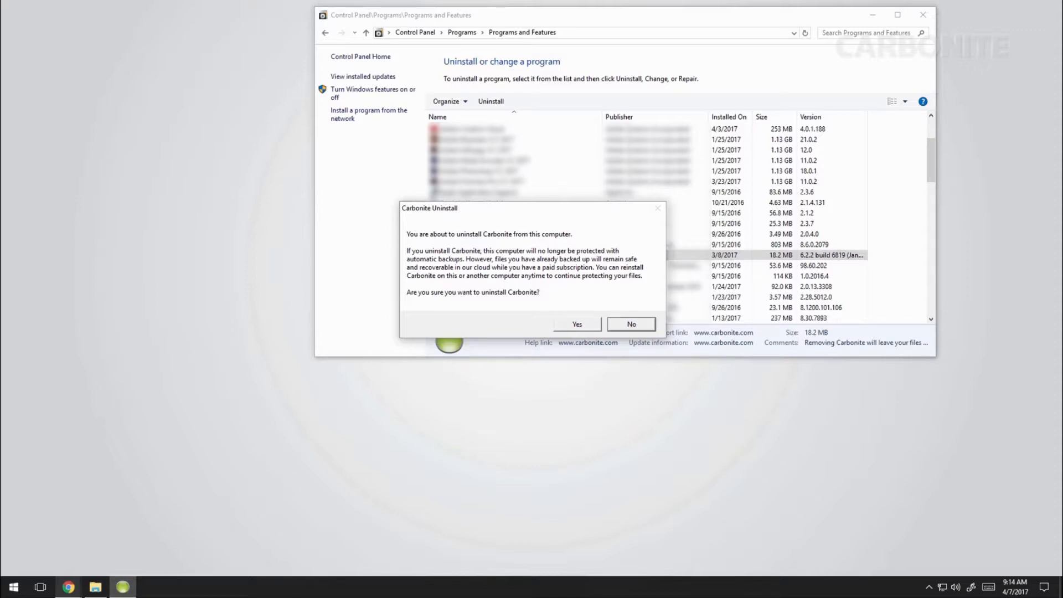
left_click(577, 323)
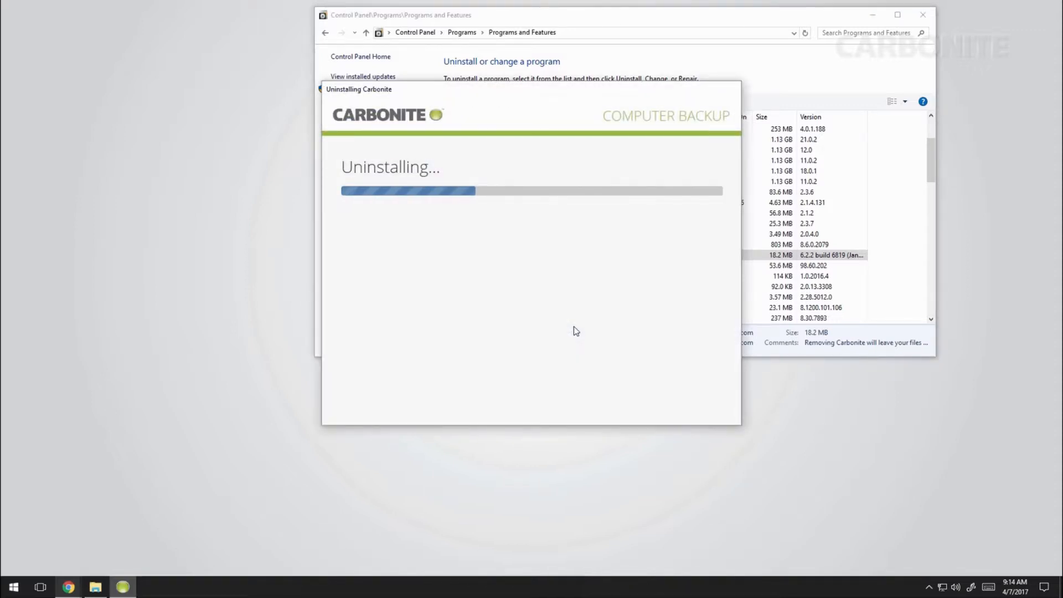